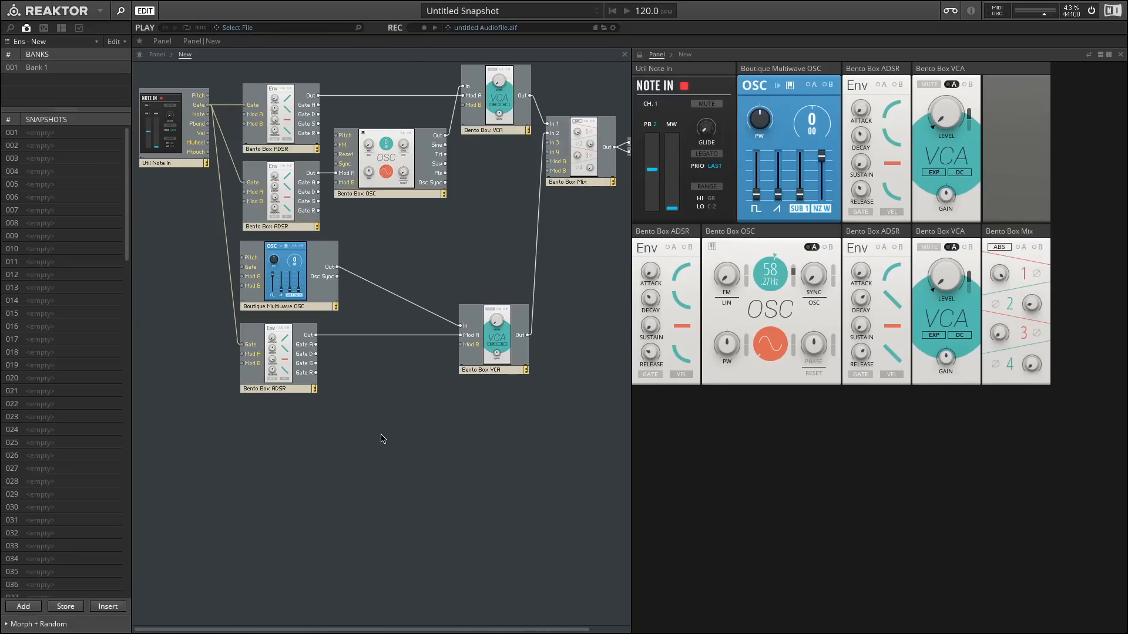
mouse_move(402, 224)
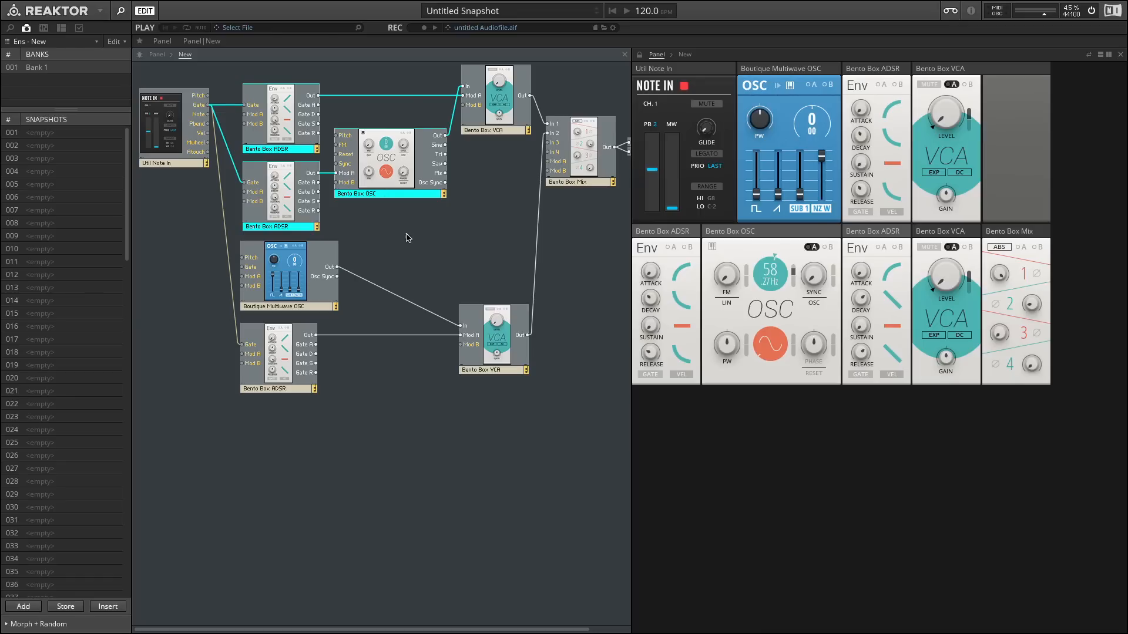
- Show the Reaktor Blocks folders in the Library side browser
left_click(286, 305)
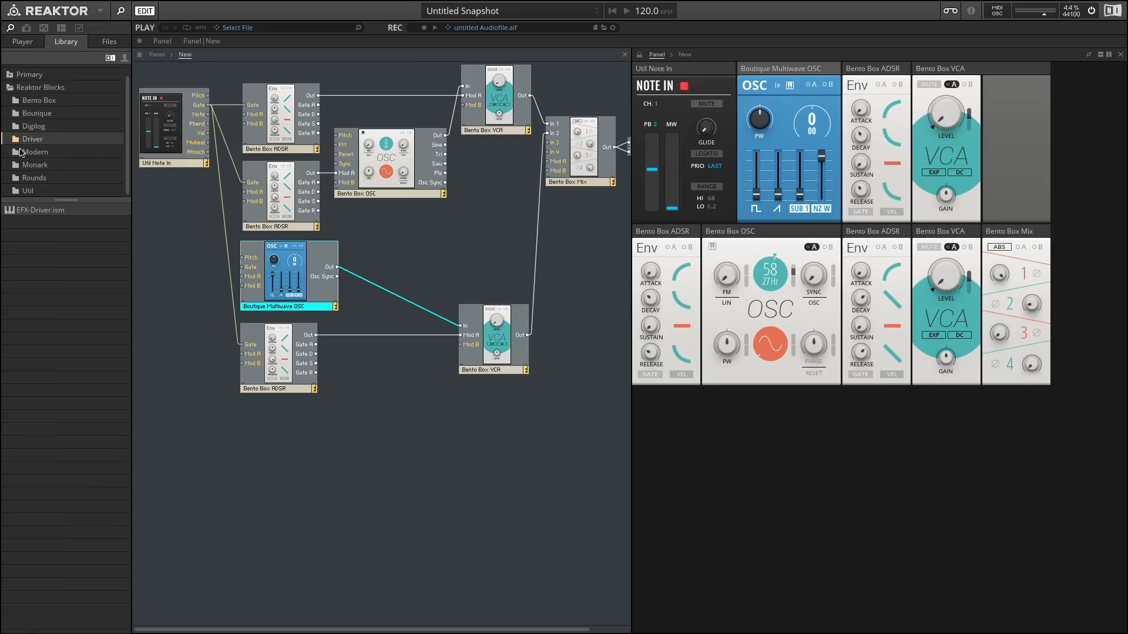
- List the Boutique folder's dual filter and oscillator blocks under Reaktor Blocks
left_click(36, 112)
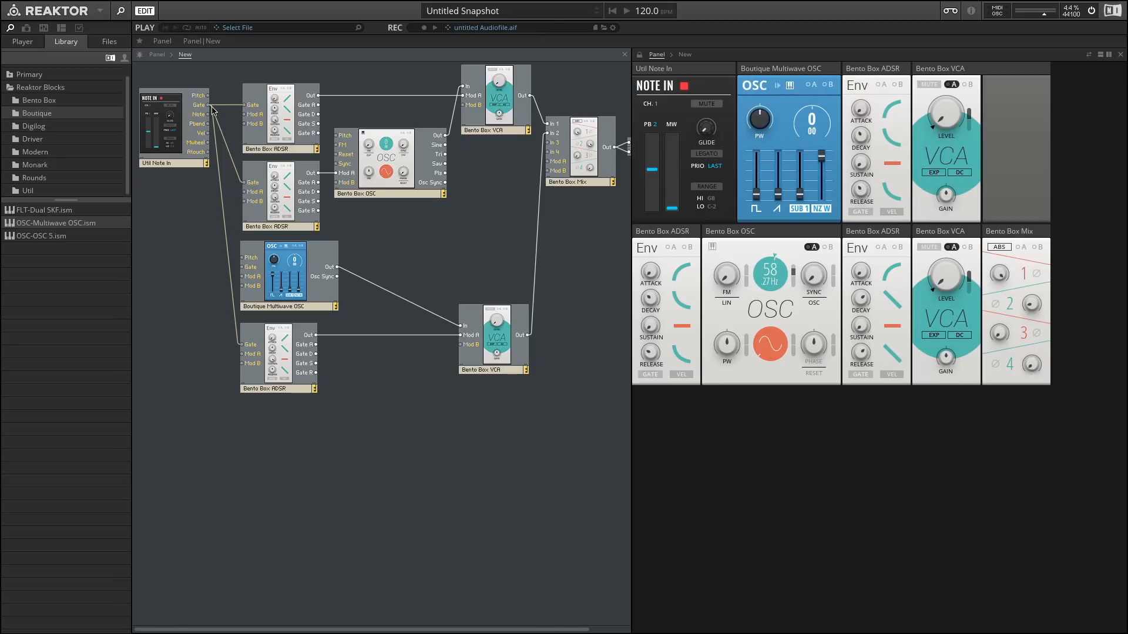
left_click(388, 162)
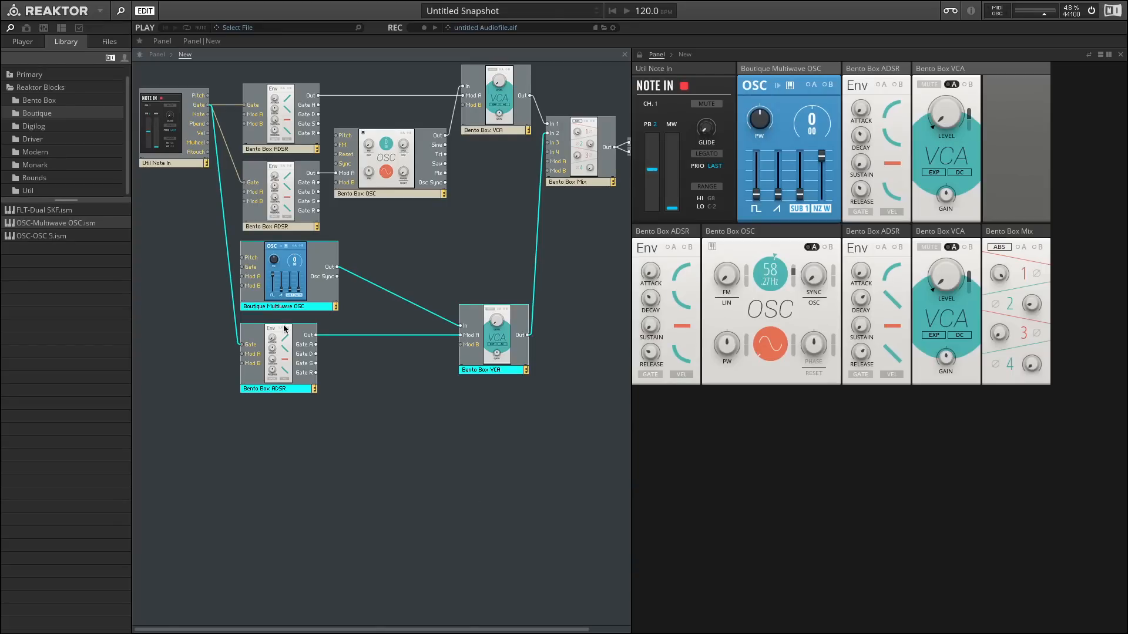
mouse_move(407, 449)
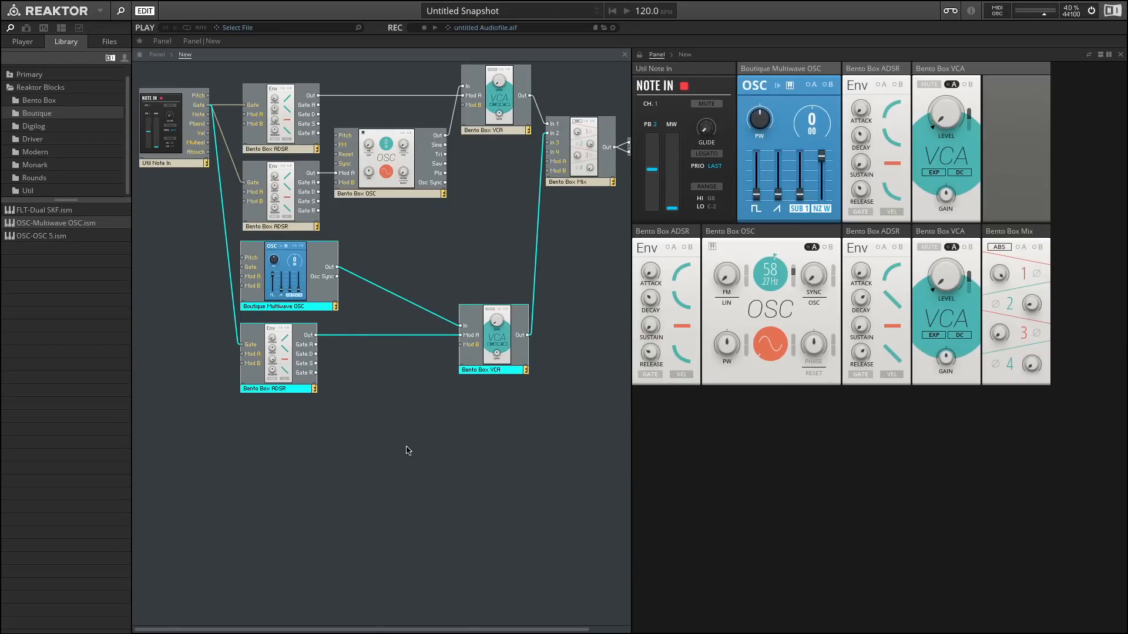
mouse_move(508, 350)
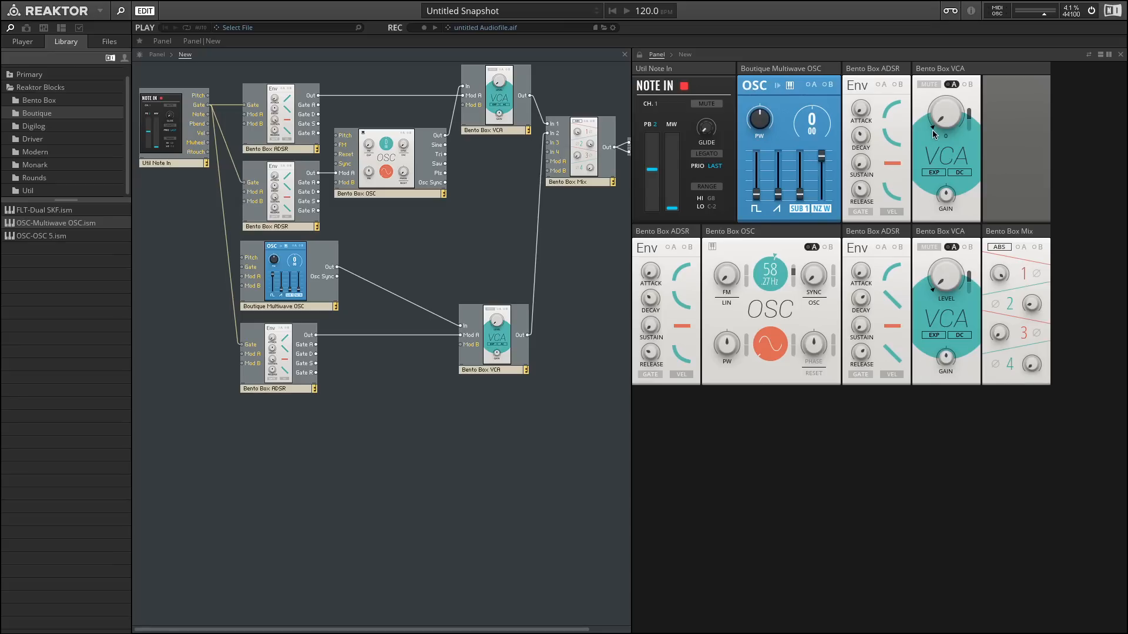
- Tweak an ADSR/VCA panel control so the snapshot shows as modified
left_click(935, 134)
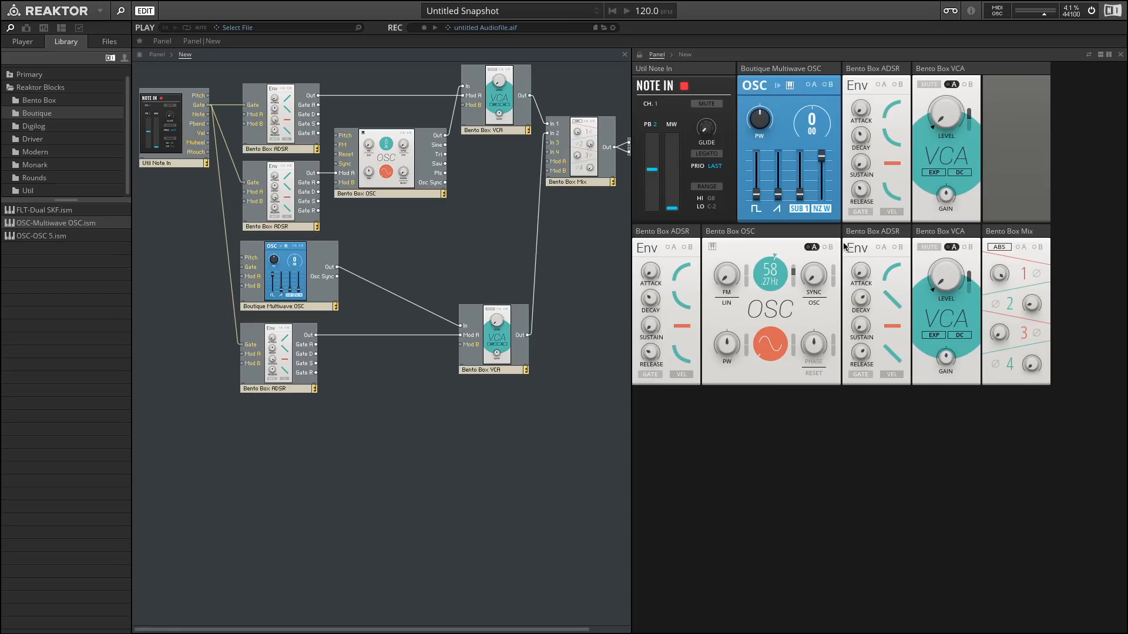
mouse_move(905, 98)
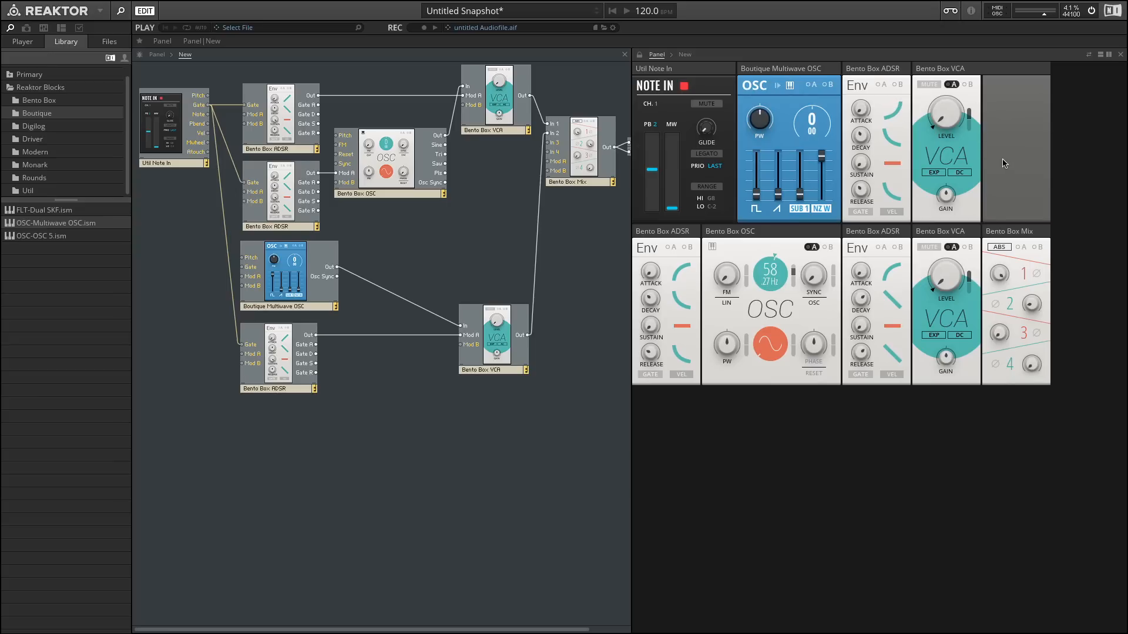
mouse_move(898, 116)
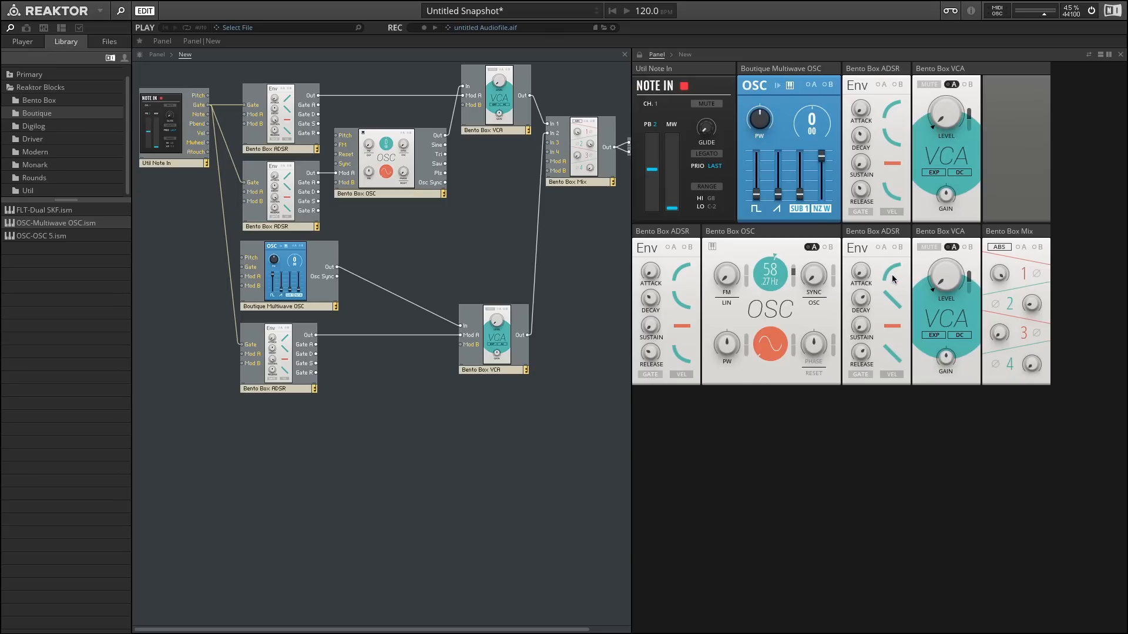
mouse_move(903, 319)
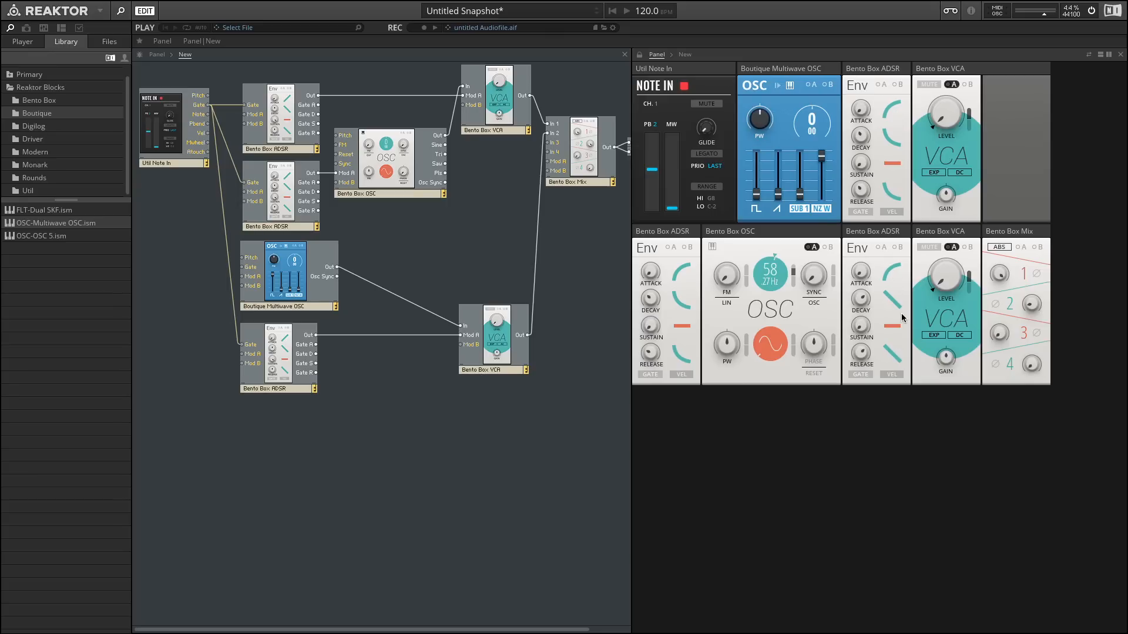
mouse_move(928, 346)
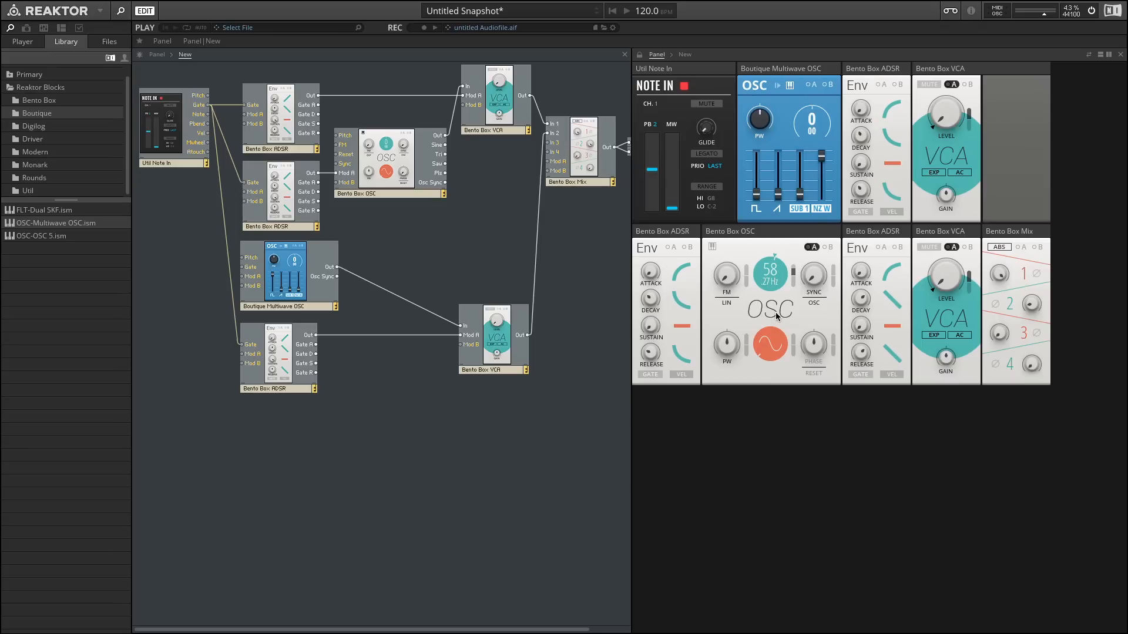
mouse_move(712, 252)
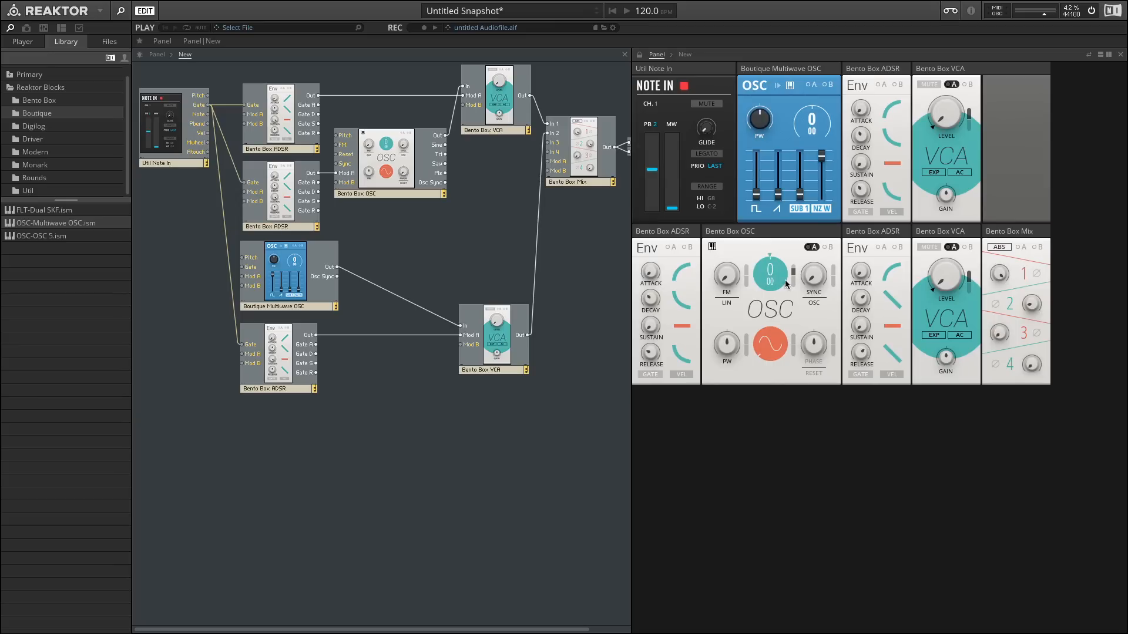
mouse_move(776, 302)
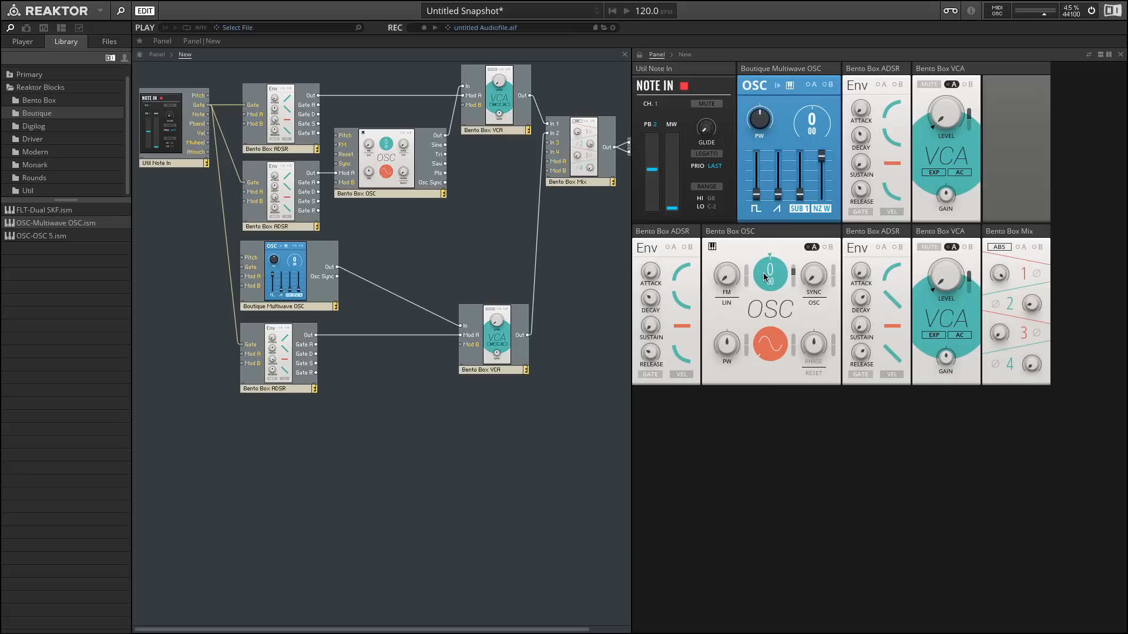
mouse_move(713, 251)
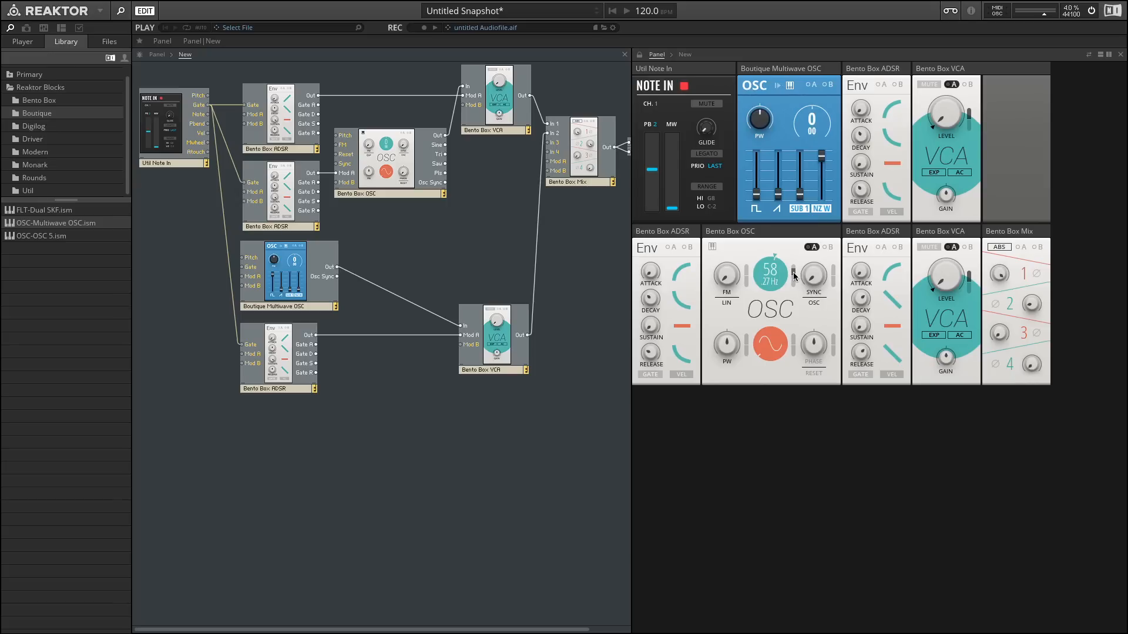
mouse_move(684, 344)
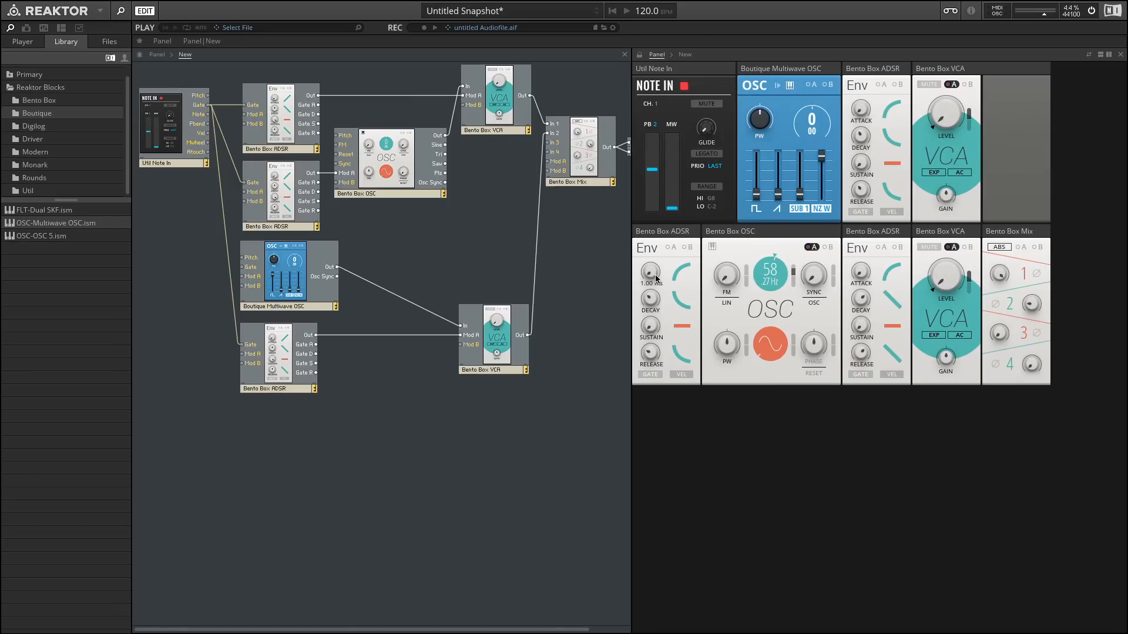
mouse_move(799, 278)
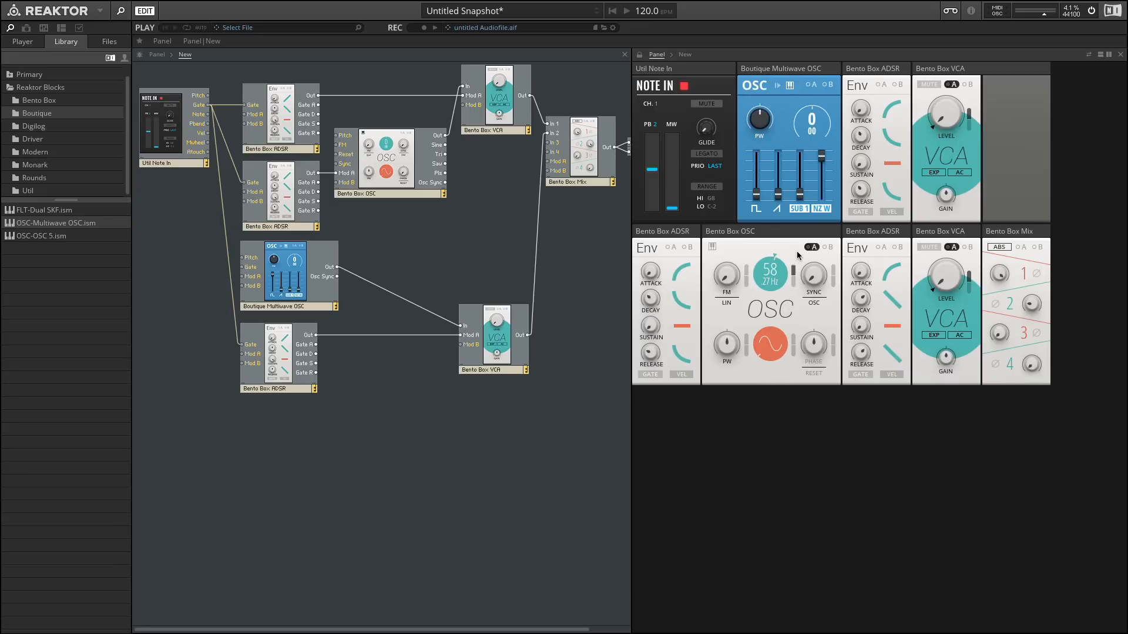
mouse_move(799, 257)
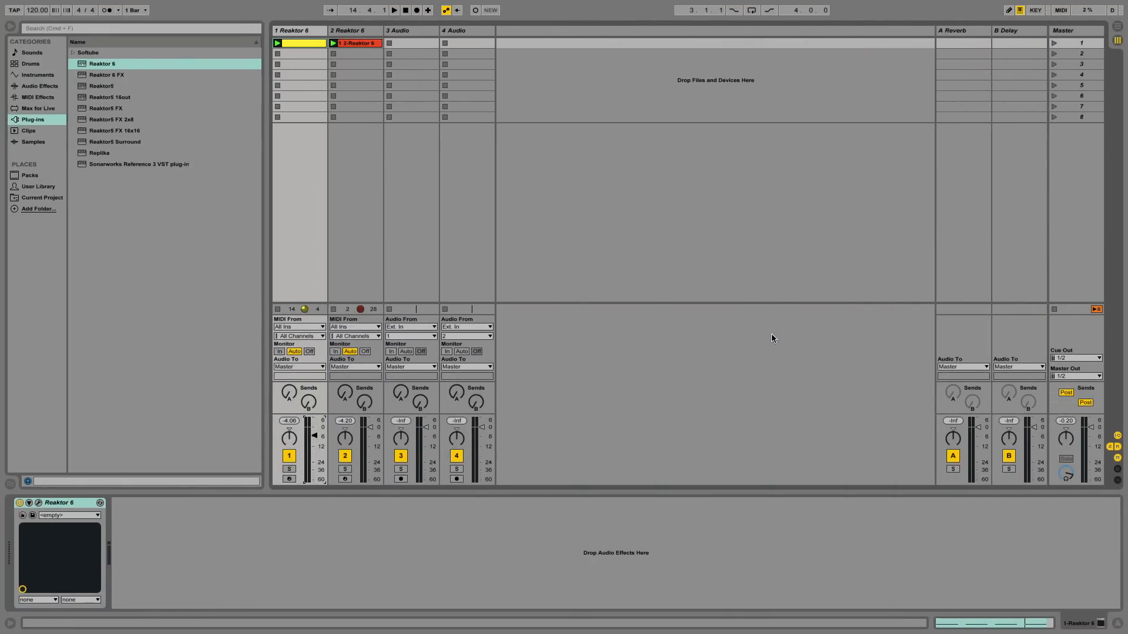
mouse_move(206, 191)
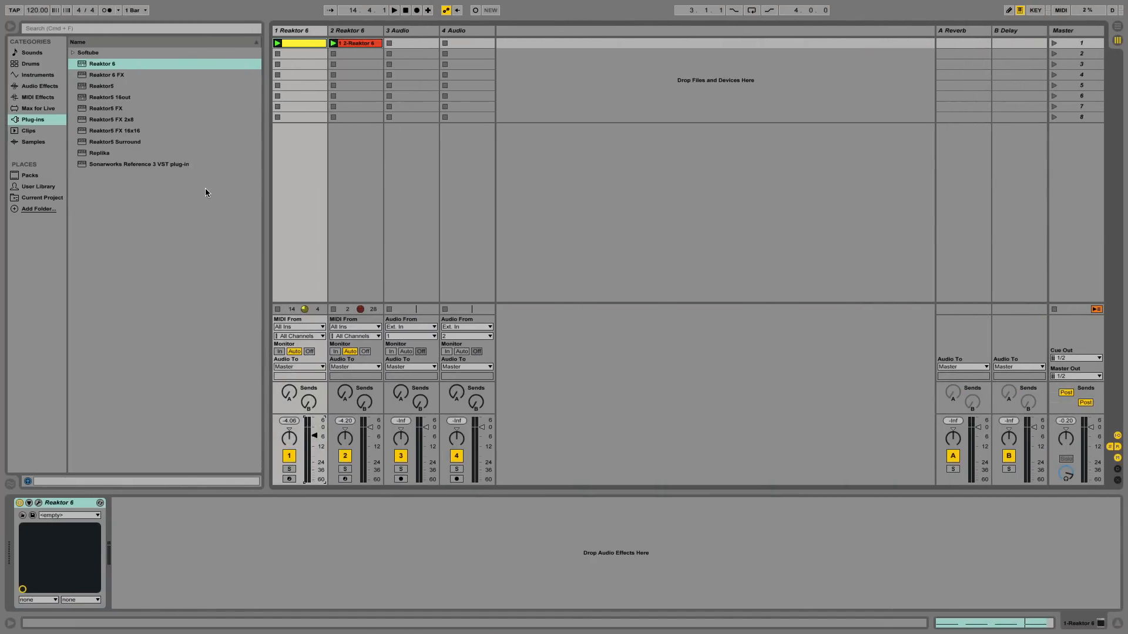
mouse_move(104, 65)
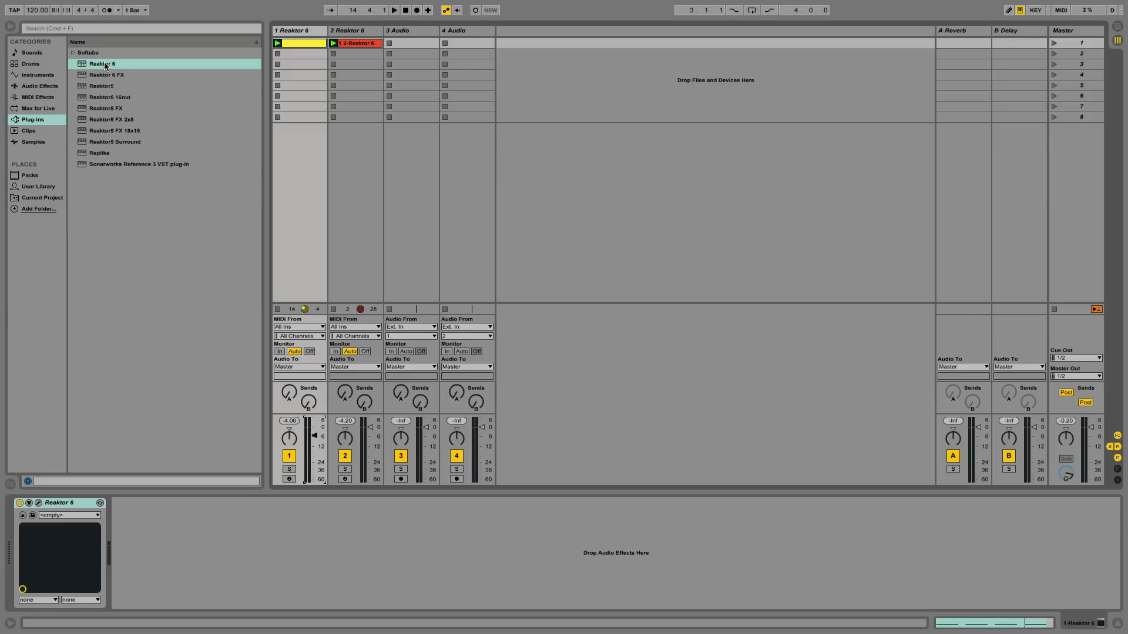
mouse_move(112, 84)
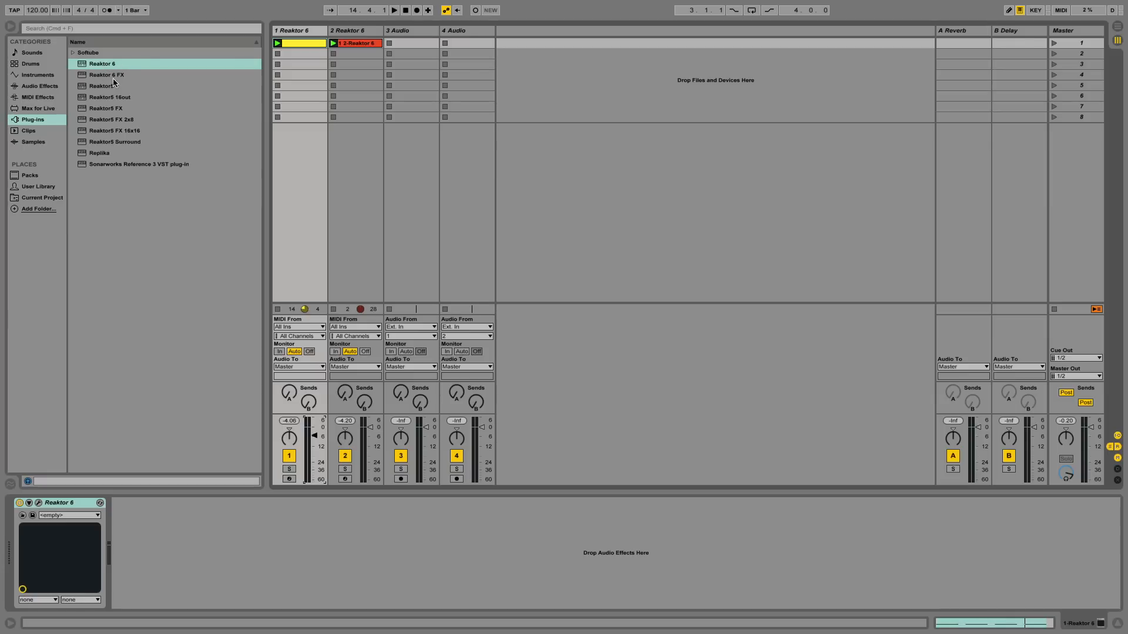
mouse_move(155, 83)
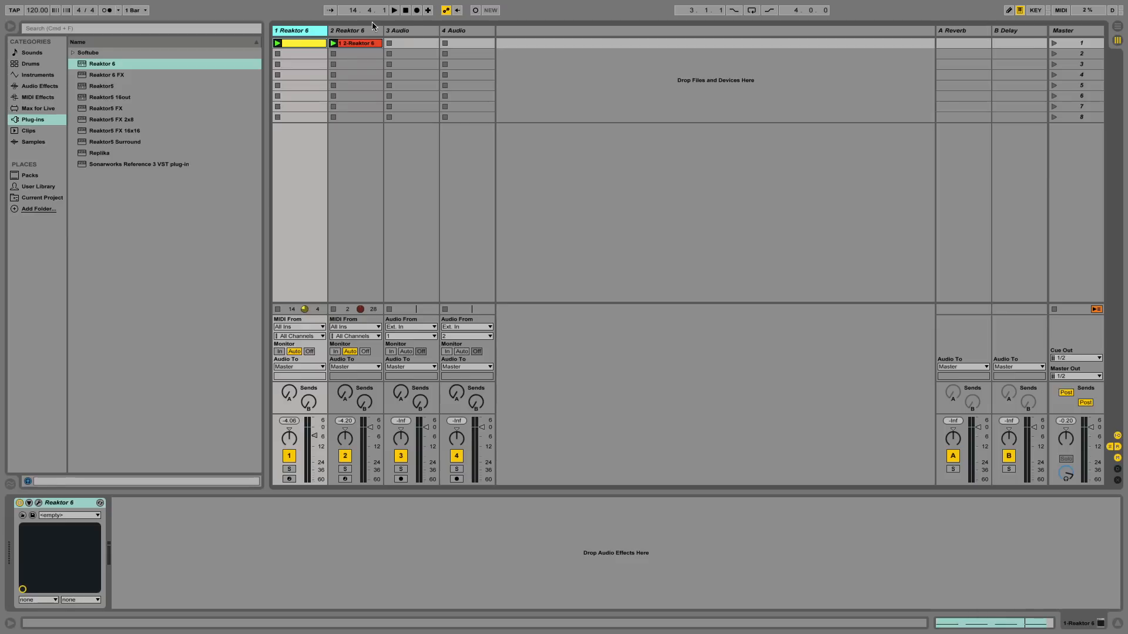
- Bring up the Reaktor 6 plug-in window for the second Reaktor track's Blocks synth
left_click(354, 31)
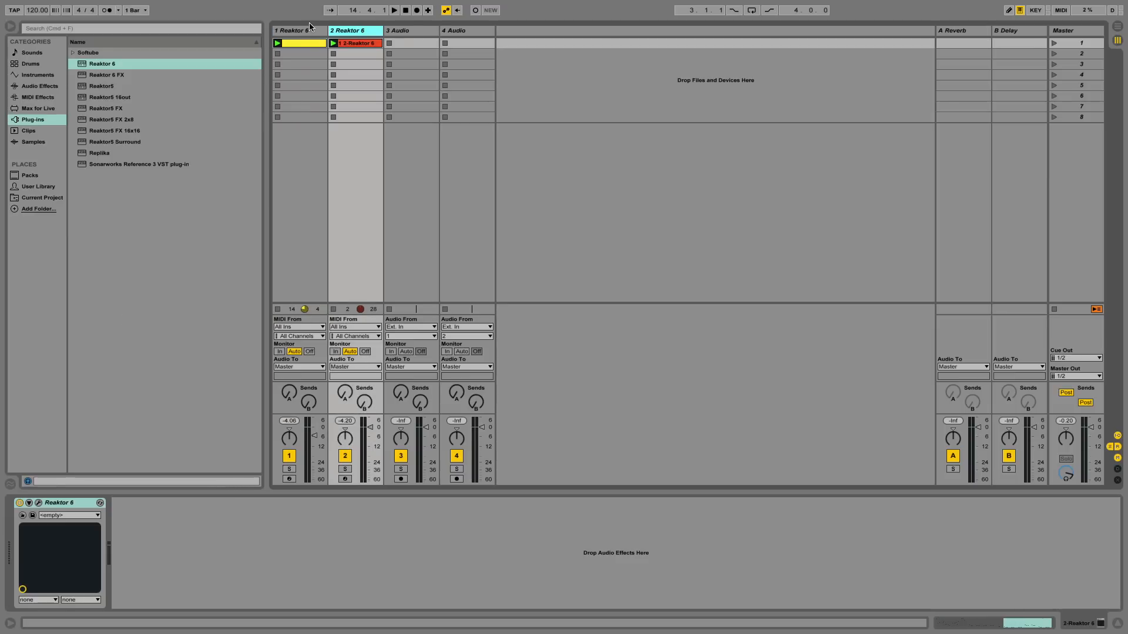
left_click(295, 31)
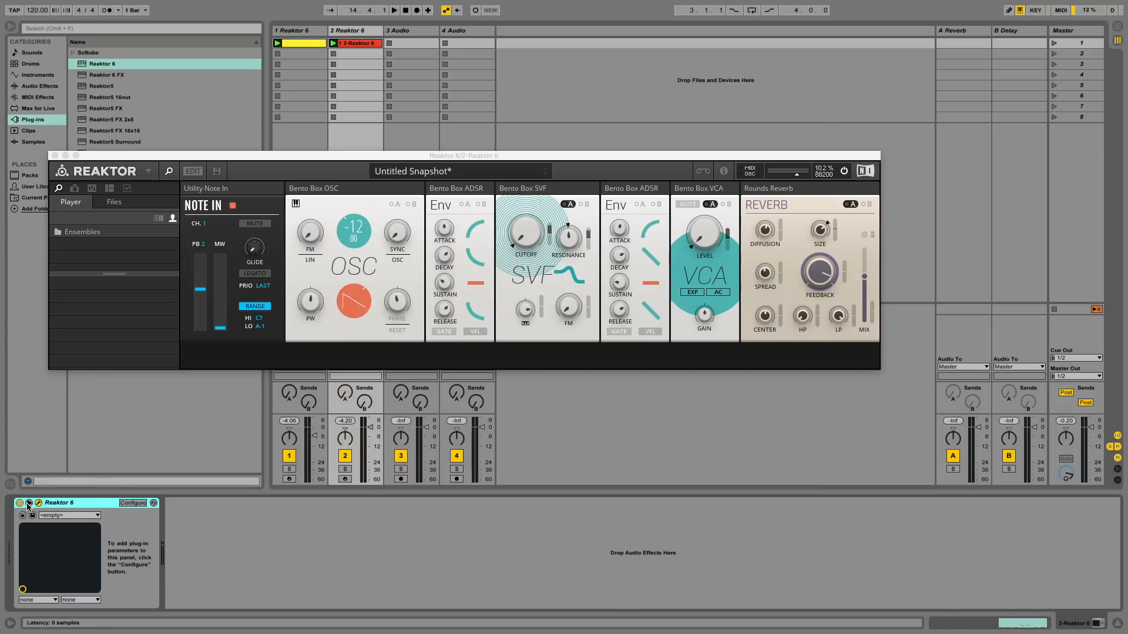
- Expose reverb Feedback on the Reaktor device via Configure and enter MIDI Map mode
left_click(133, 502)
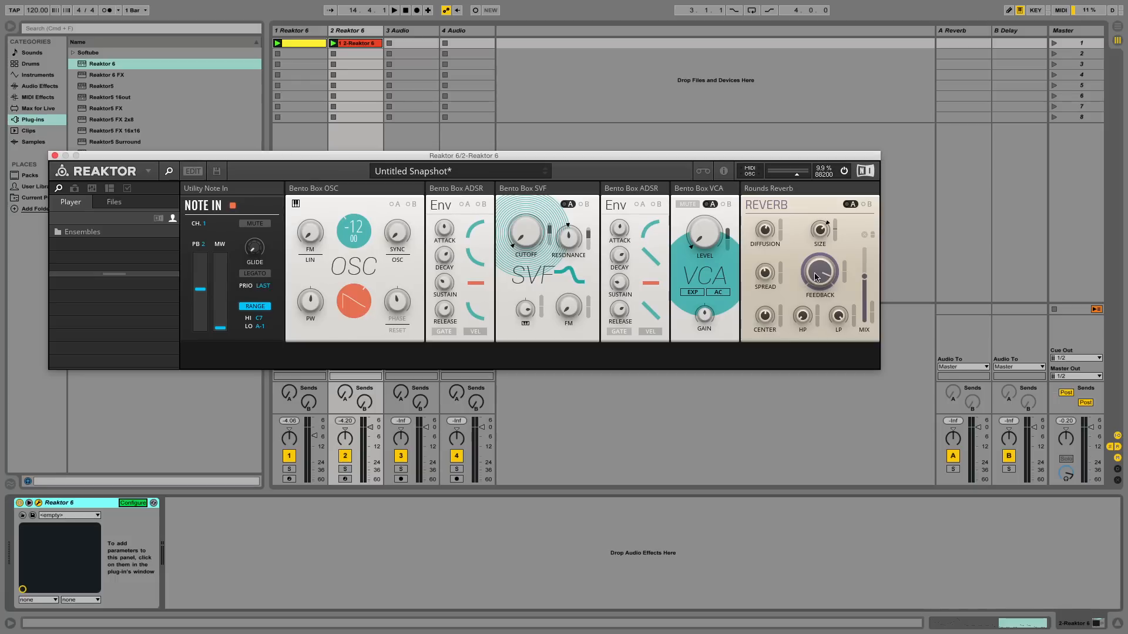
left_click(819, 272)
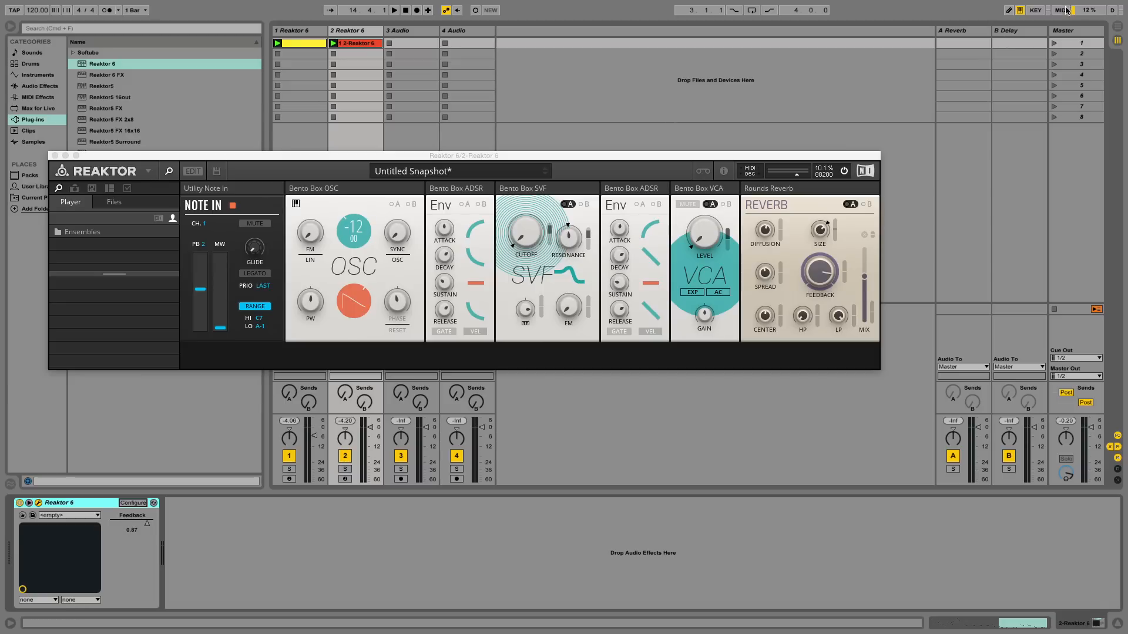
left_click(1063, 9)
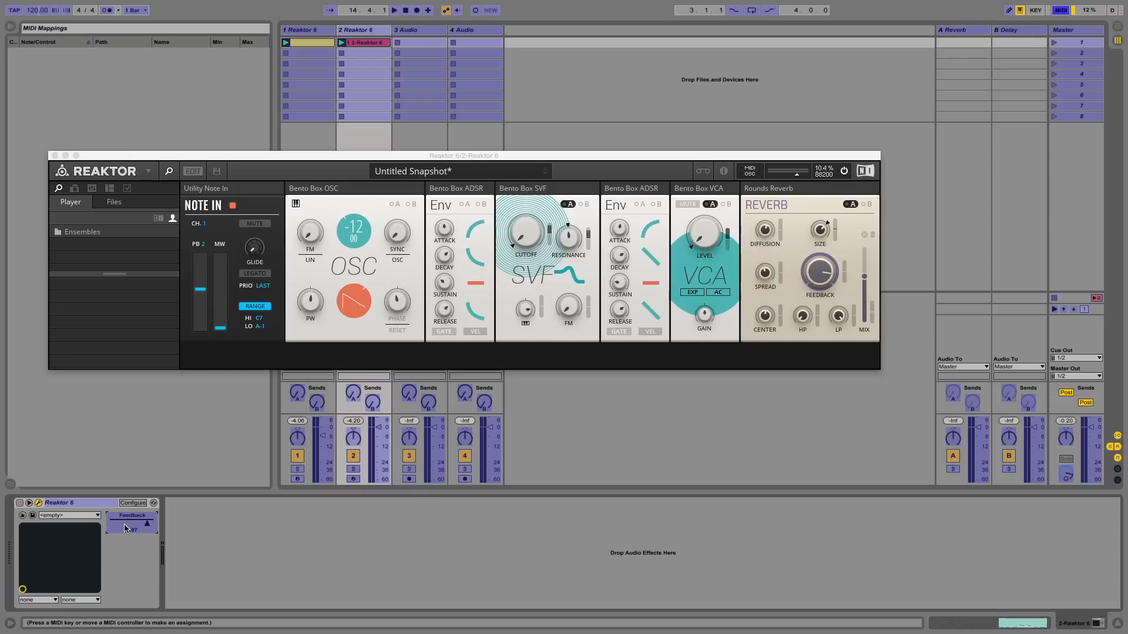
mouse_move(434, 568)
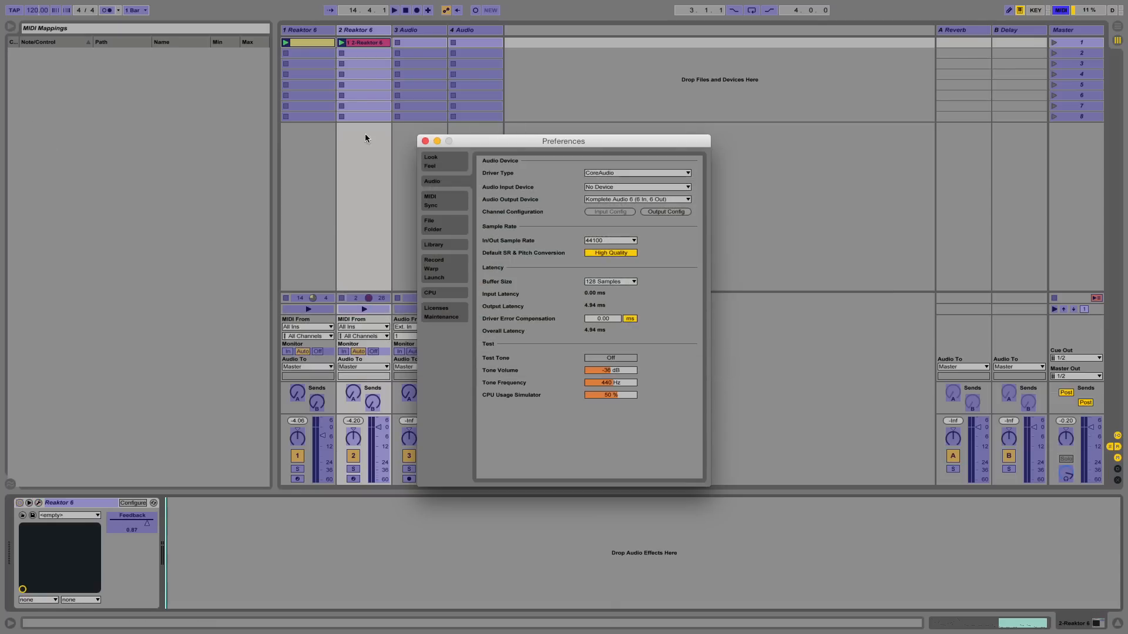
- Switch Remote on for both KOMPLETE KONTROL ports in Preferences MIDI Sync
left_click(429, 201)
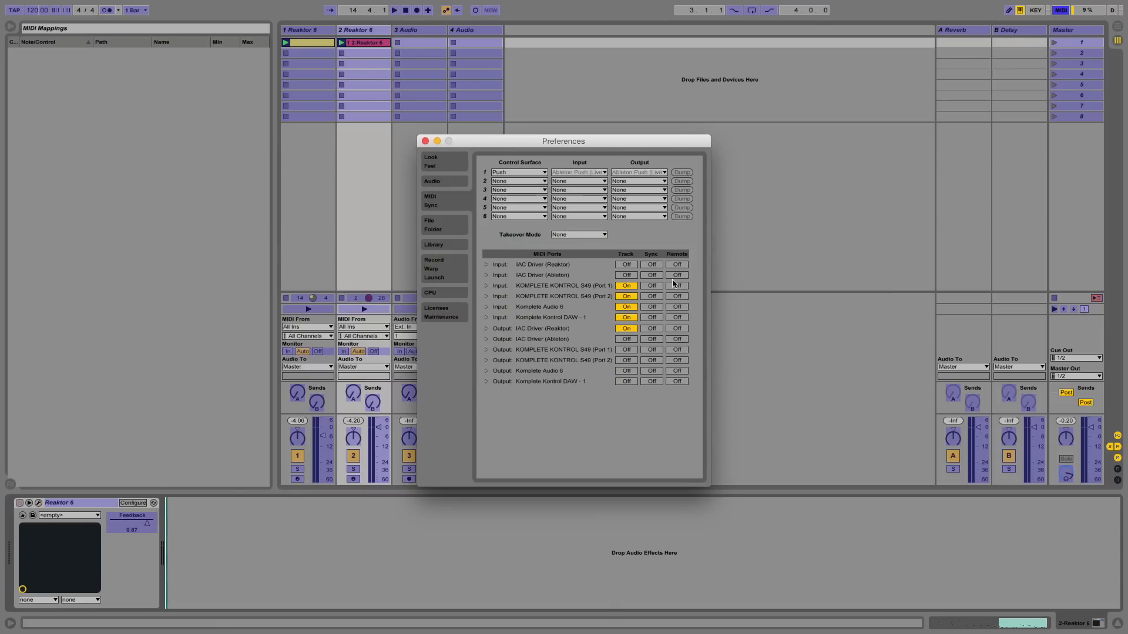
left_click(651, 286)
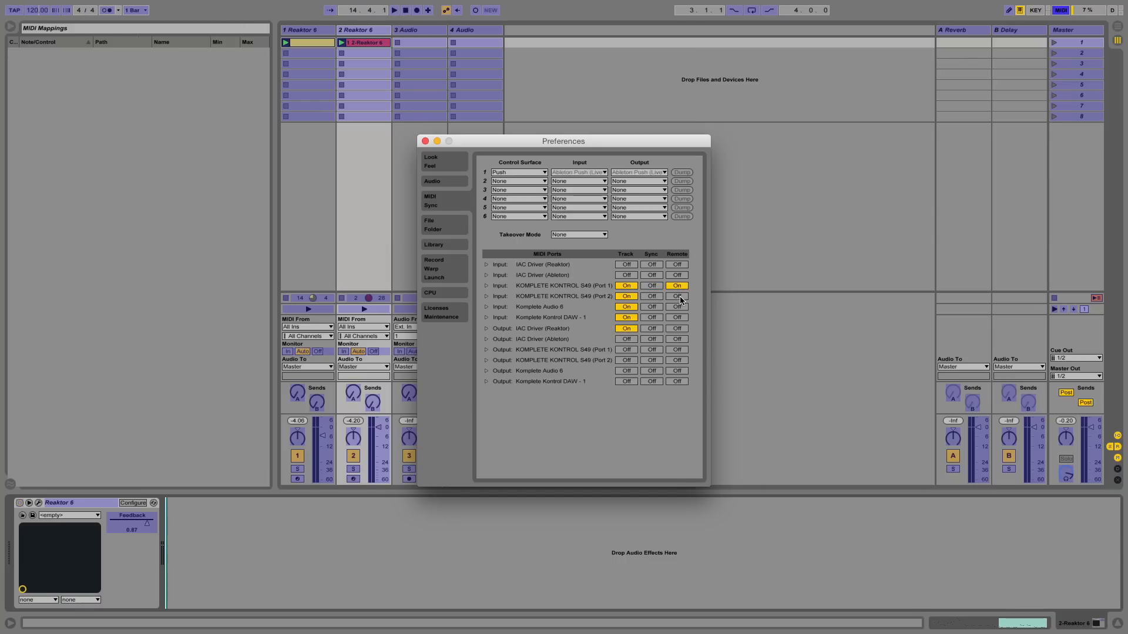
left_click(424, 141)
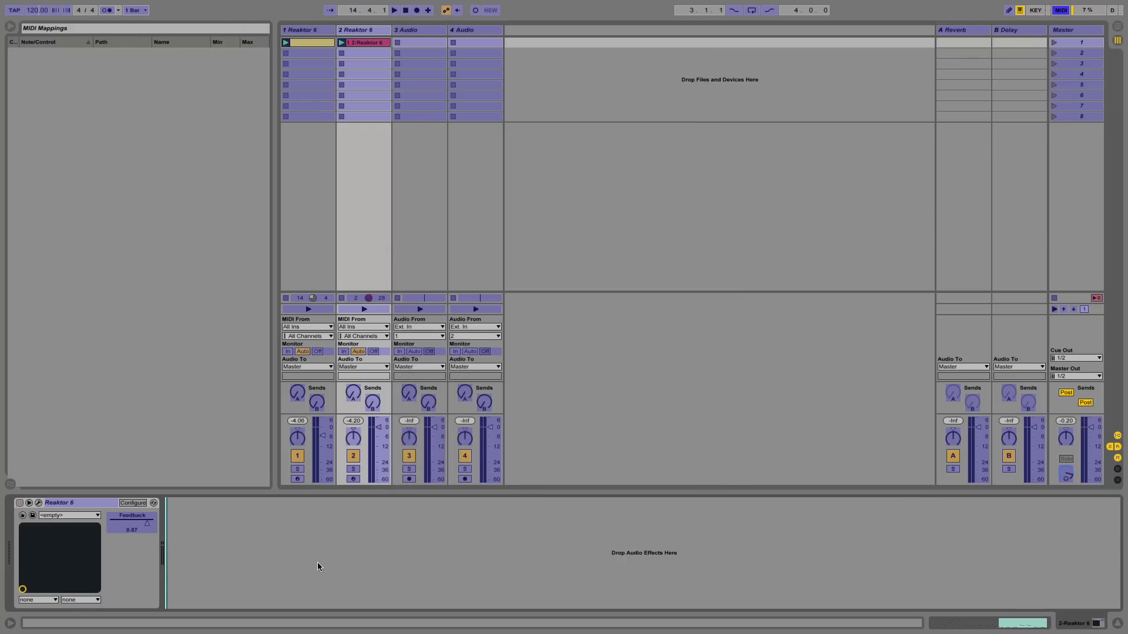
- Assign the Feedback parameter to controller CC 19 and leave MIDI Map mode
left_click(131, 524)
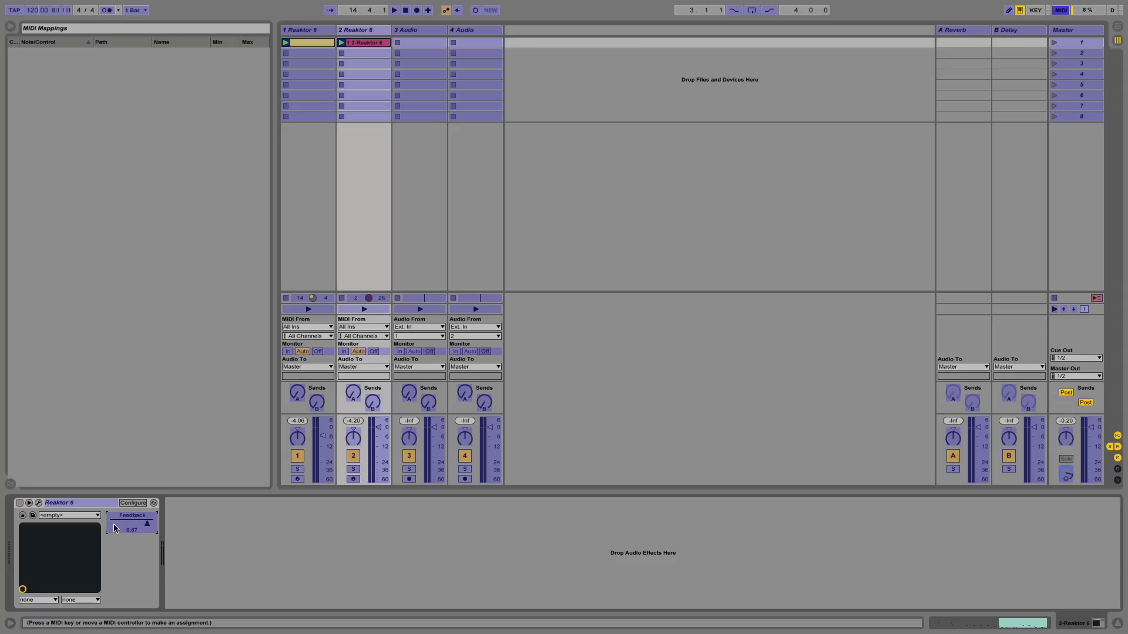
left_click(133, 523)
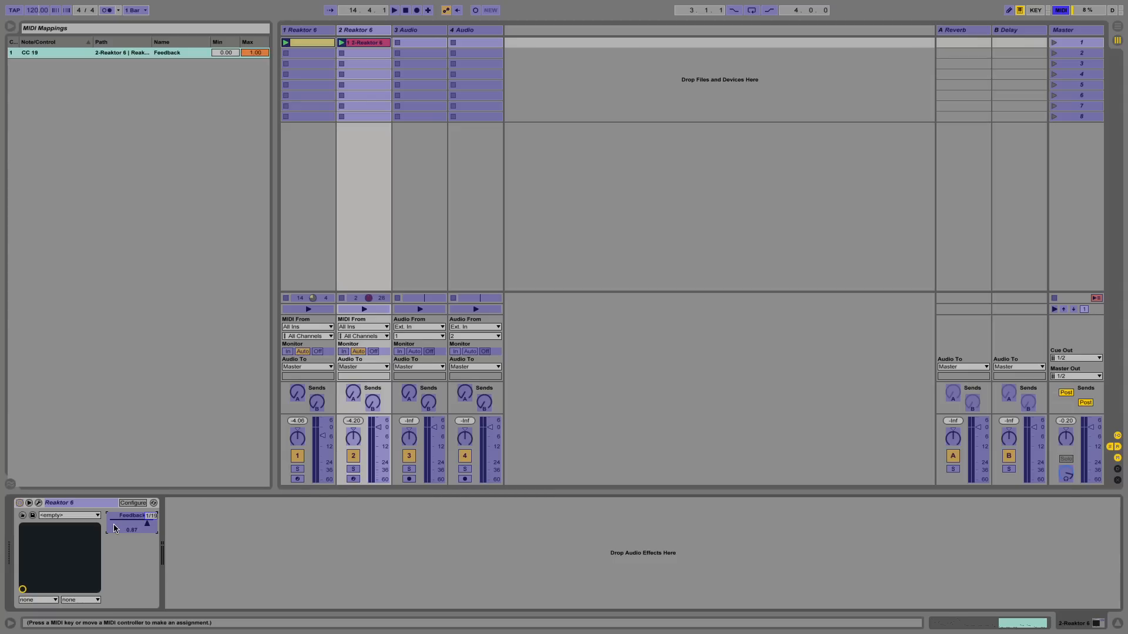
left_click(1060, 9)
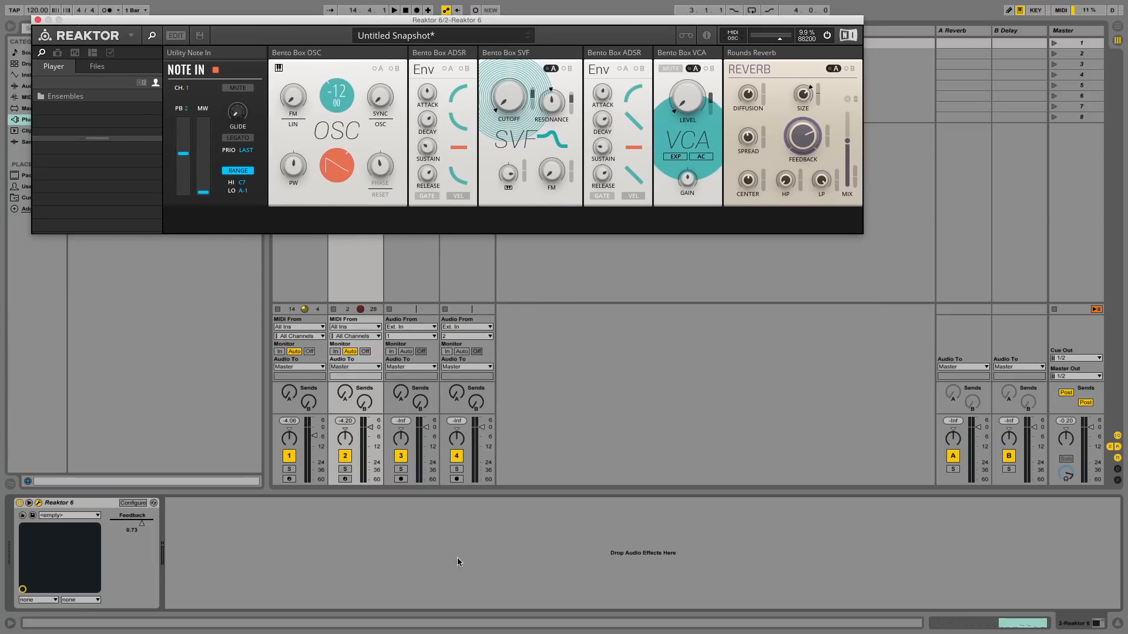
mouse_move(539, 482)
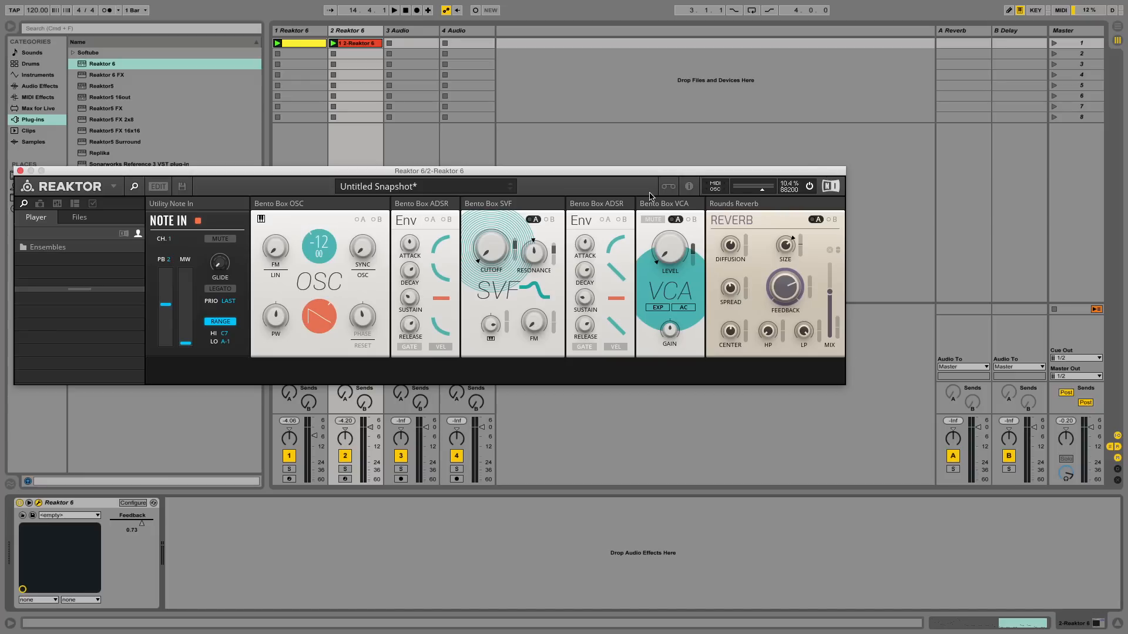
- Play the session and vary the mapped reverb Feedback from the controller
left_click(394, 10)
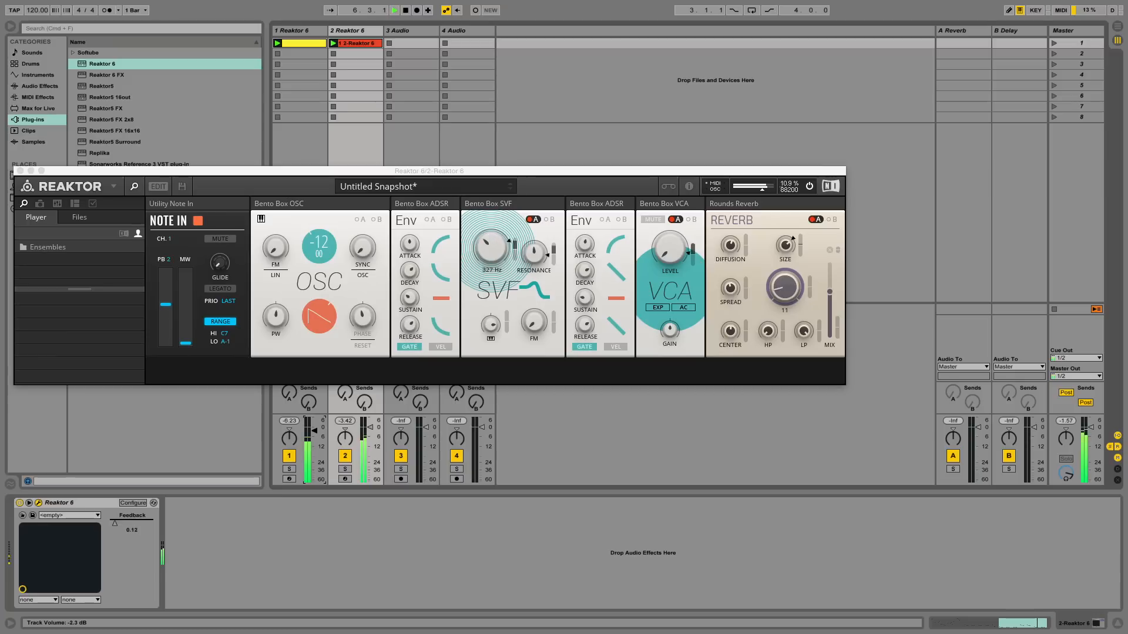
left_click_drag(489, 248, 487, 259)
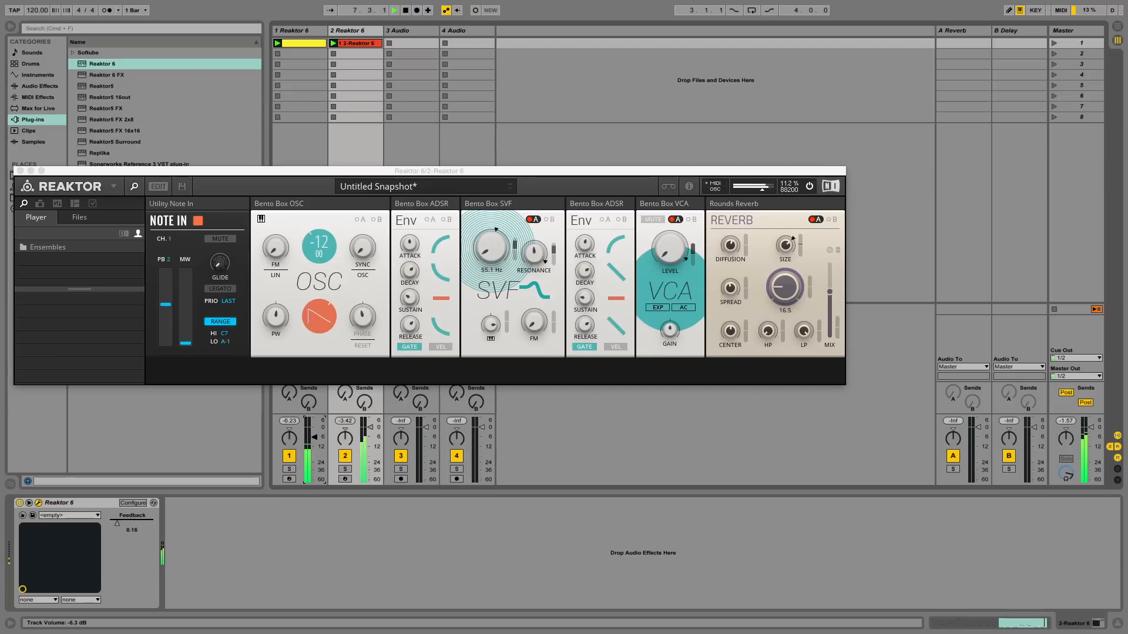